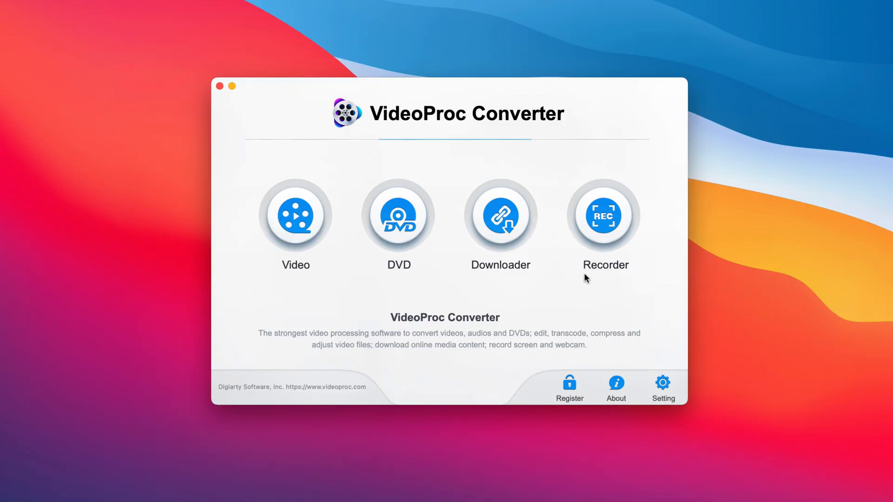
# Enter the Video Converter workspace, start +Video and dismiss the file picker without loading anything
pyautogui.click(294, 215)
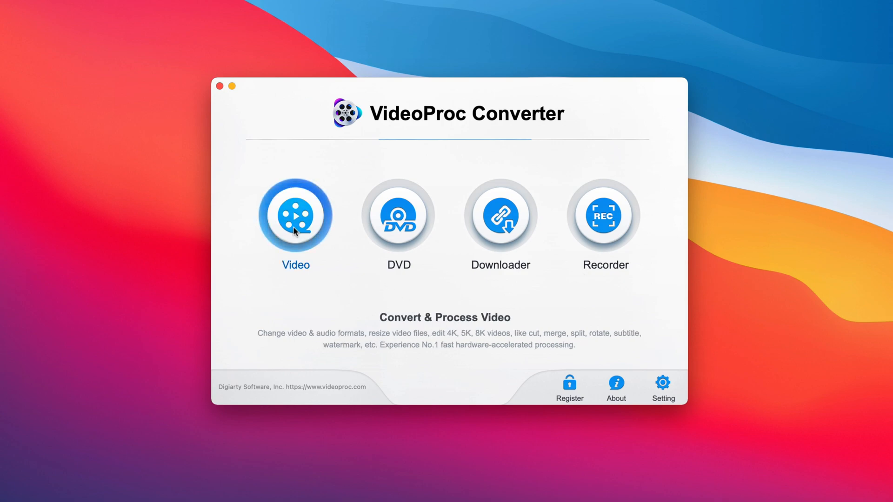
pyautogui.click(605, 215)
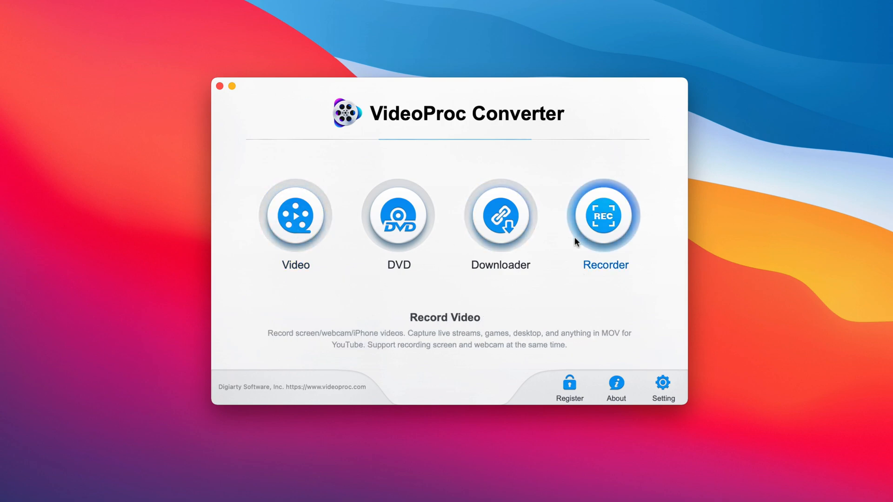
pyautogui.moveTo(661, 239)
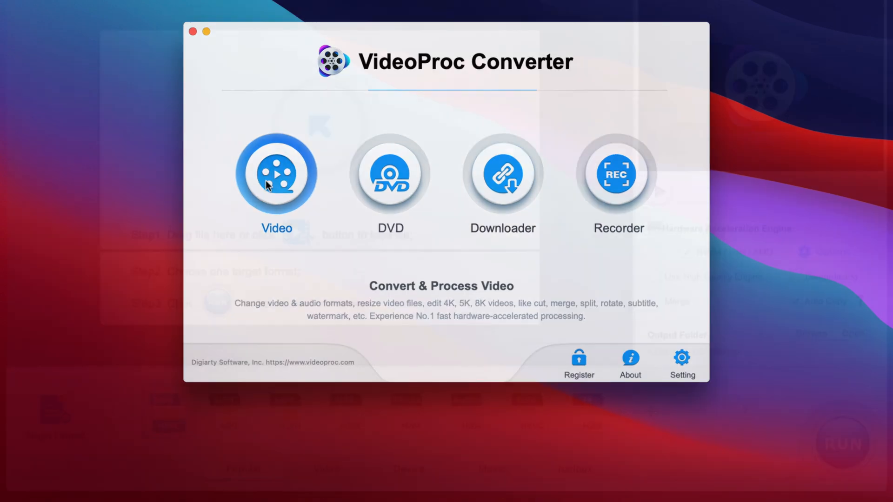
pyautogui.click(276, 174)
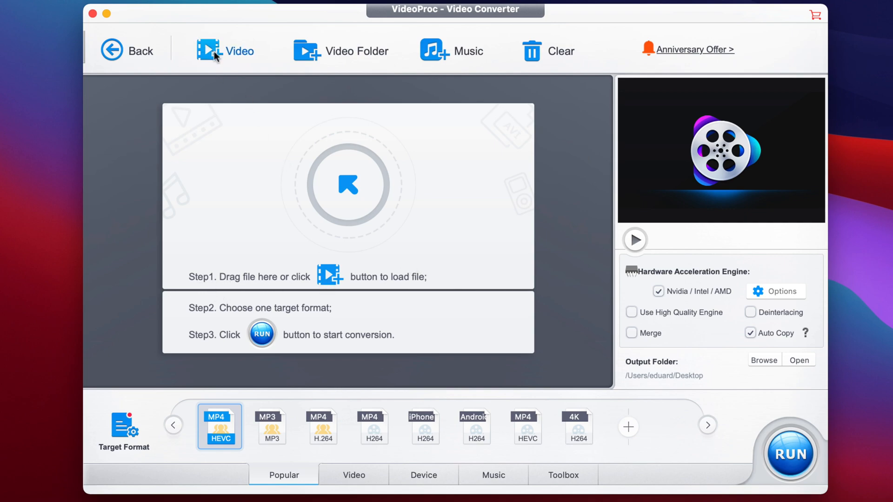
pyautogui.click(224, 50)
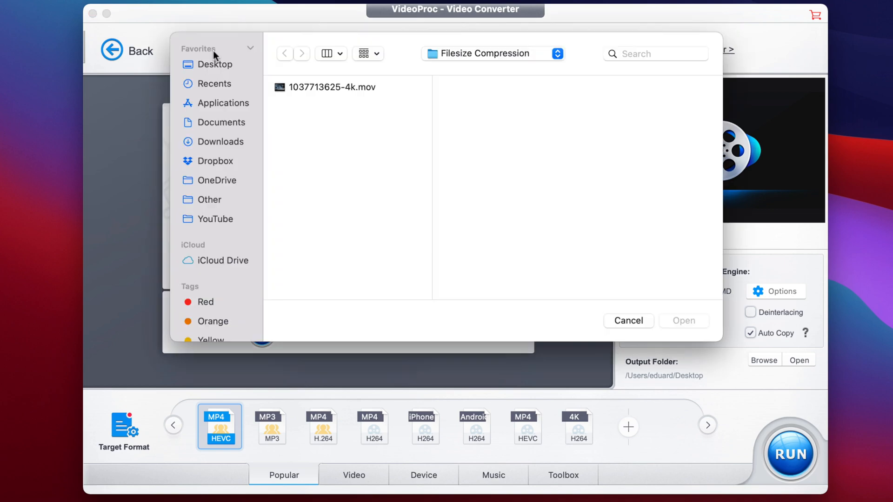
pyautogui.moveTo(598, 313)
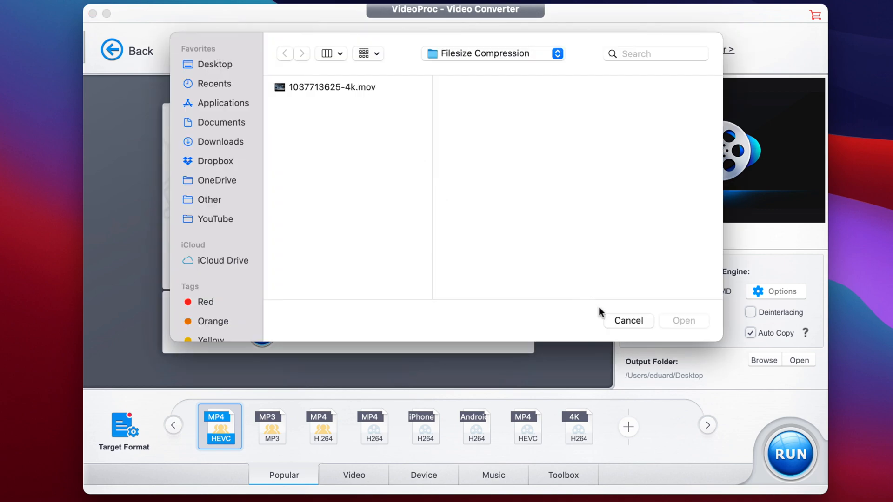
pyautogui.click(628, 321)
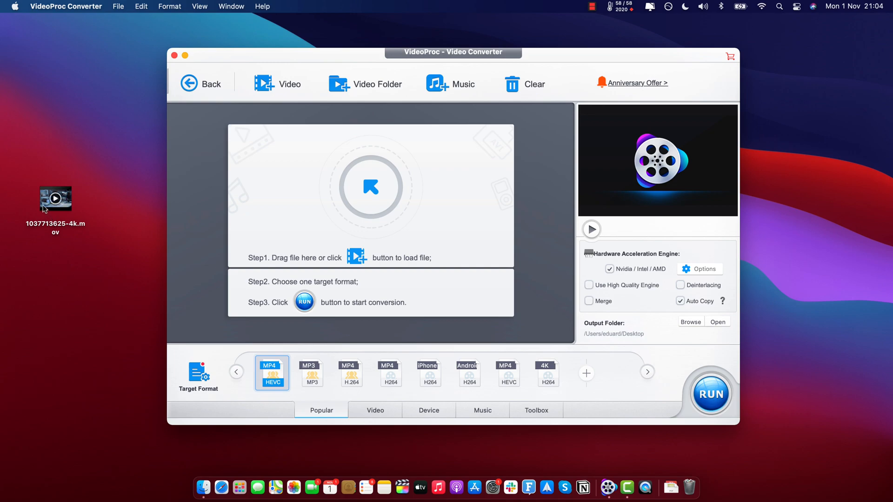
pyautogui.moveTo(54, 205); pyautogui.dragTo(344, 185)
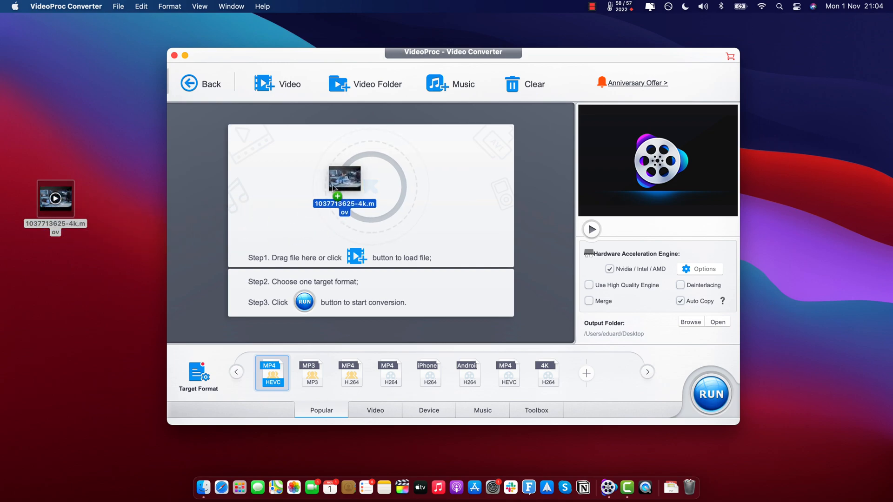
pyautogui.moveTo(55, 199); pyautogui.dragTo(344, 193)
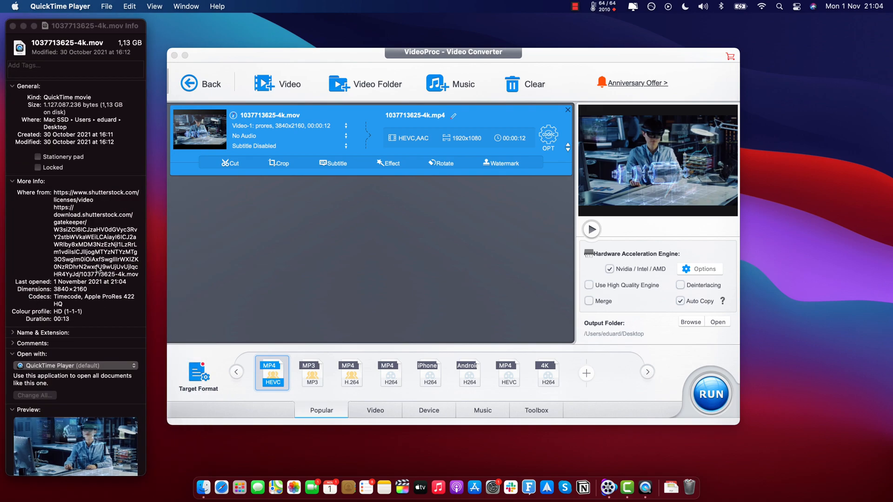
pyautogui.moveTo(121, 51)
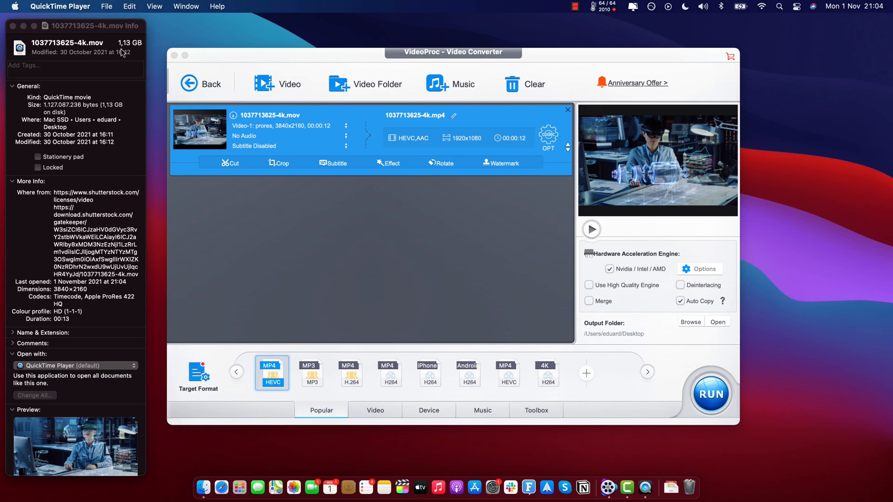
pyautogui.moveTo(126, 52)
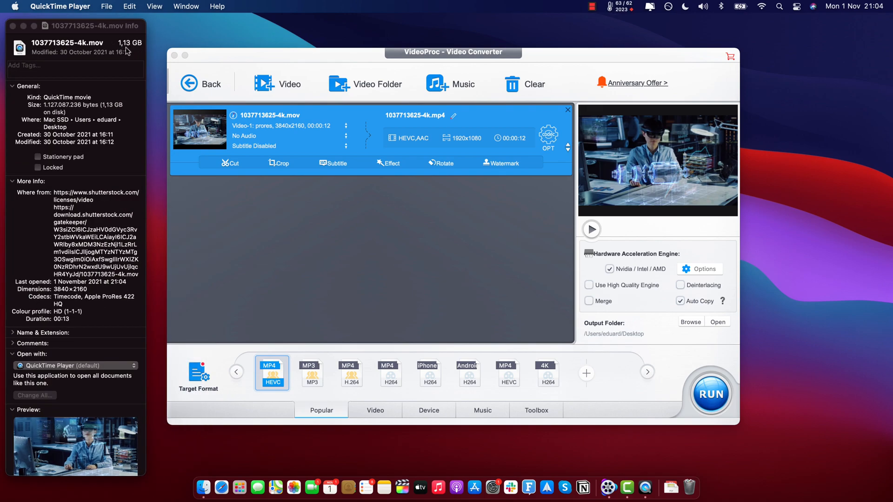
pyautogui.moveTo(12, 26)
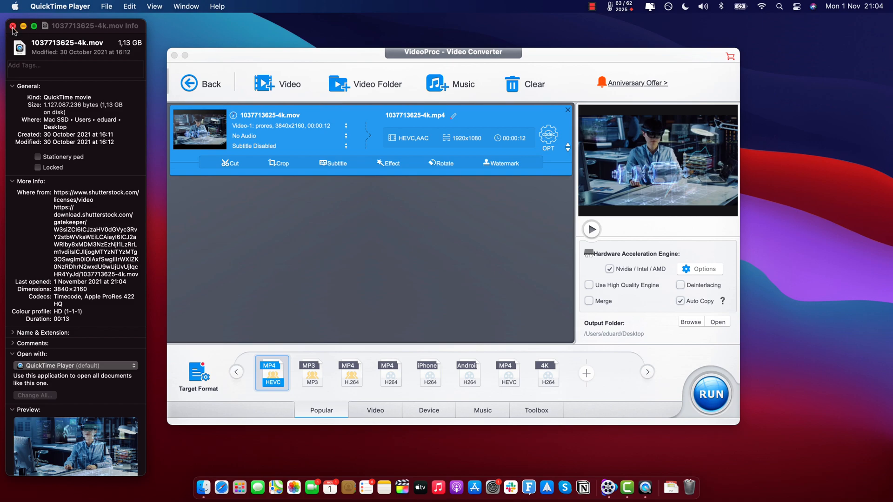
pyautogui.click(12, 26)
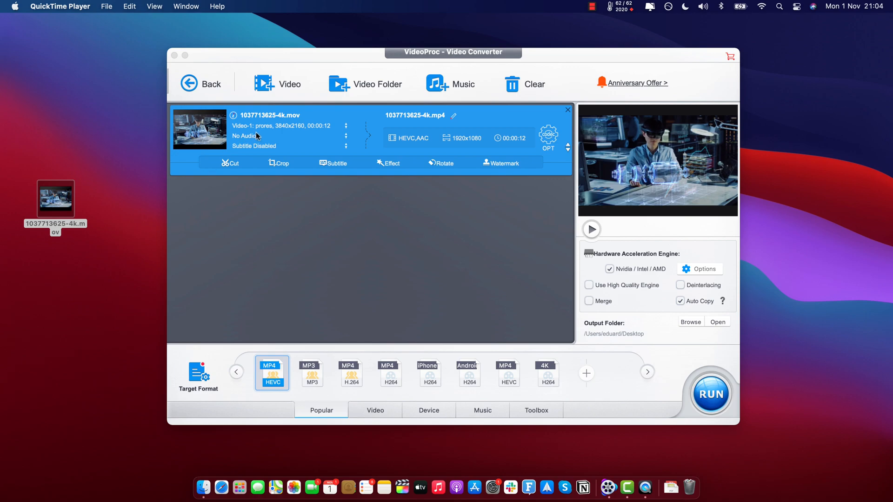
pyautogui.moveTo(285, 132)
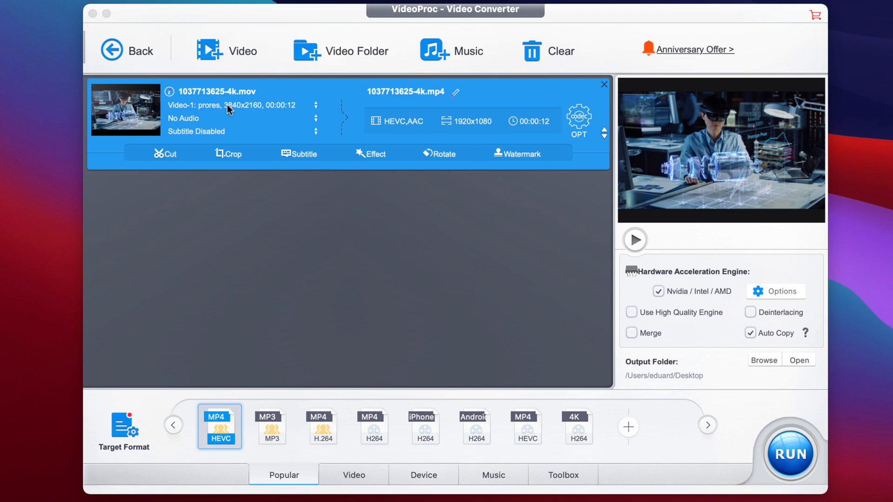
pyautogui.moveTo(323, 222)
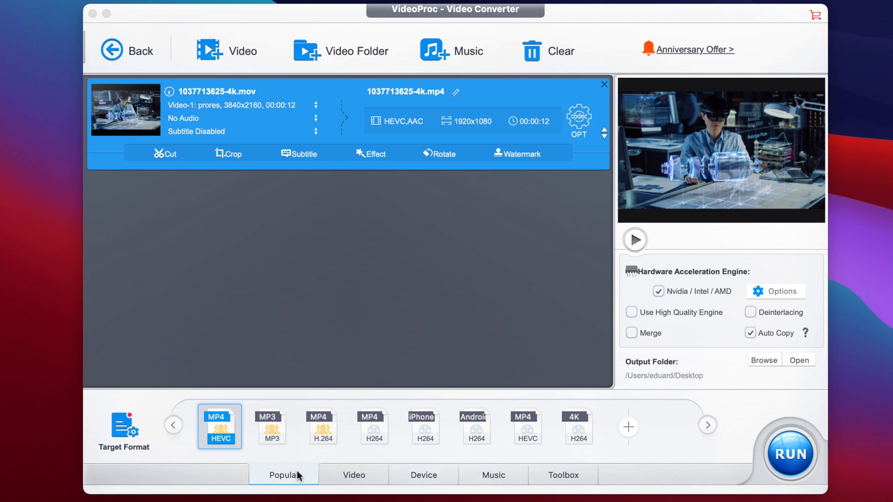
# Browse the Video, Device and Music format presets, ending on Popular with MP4 HEVC kept
pyautogui.click(353, 475)
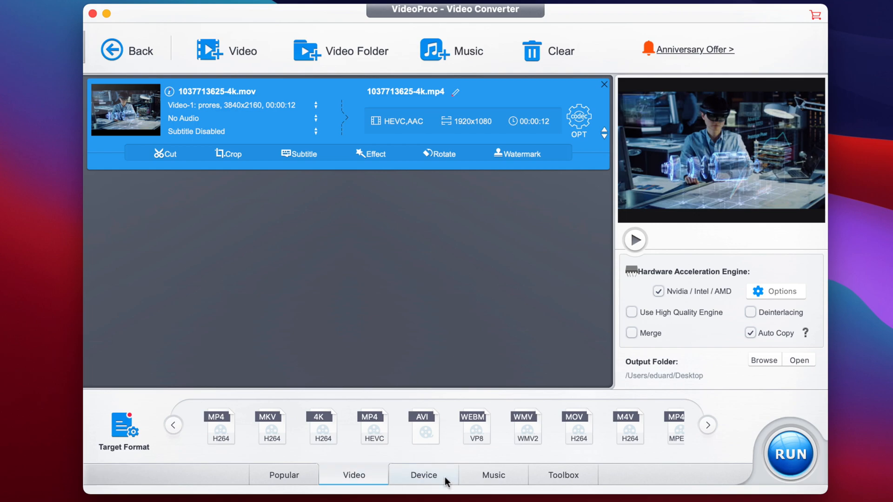
pyautogui.click(423, 475)
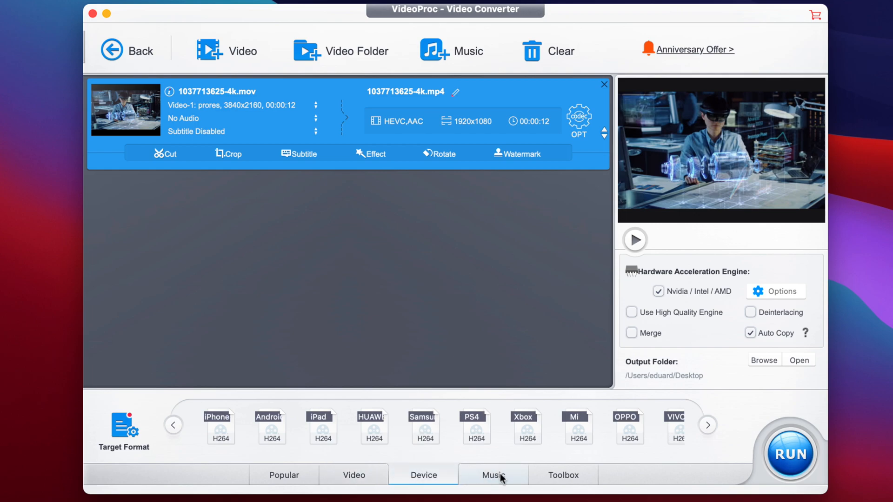
pyautogui.click(491, 475)
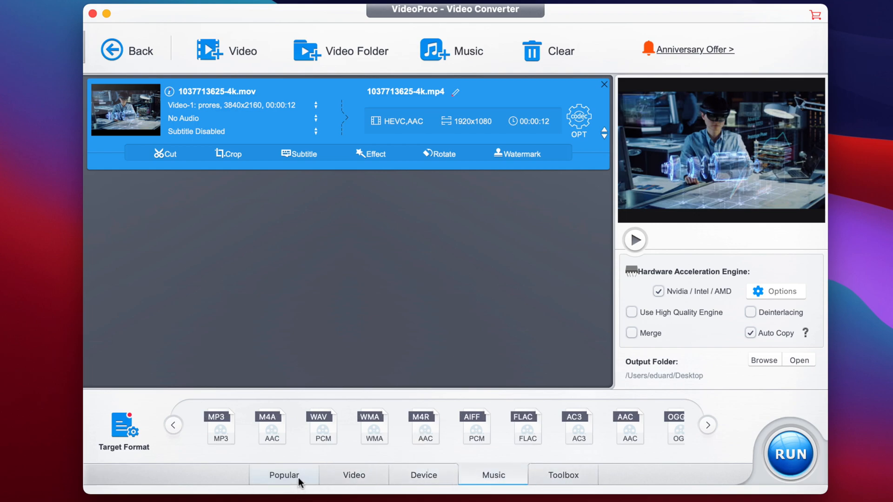
pyautogui.click(284, 475)
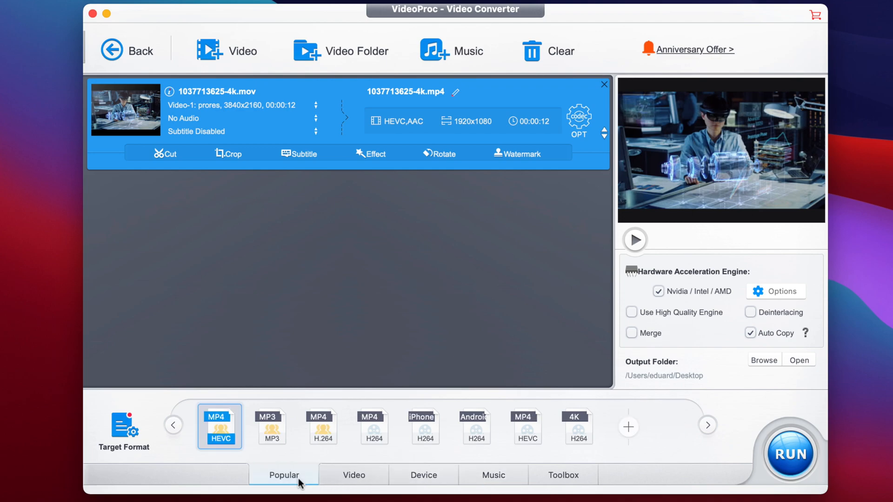
pyautogui.click(353, 475)
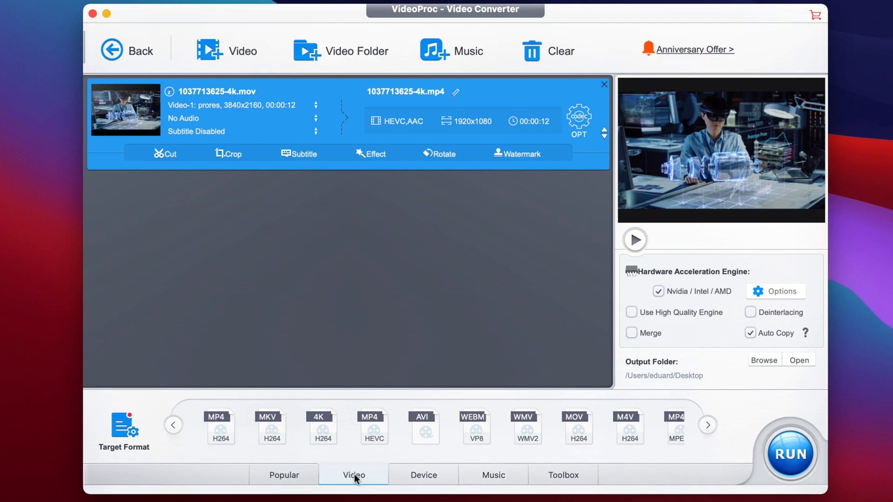
pyautogui.click(284, 474)
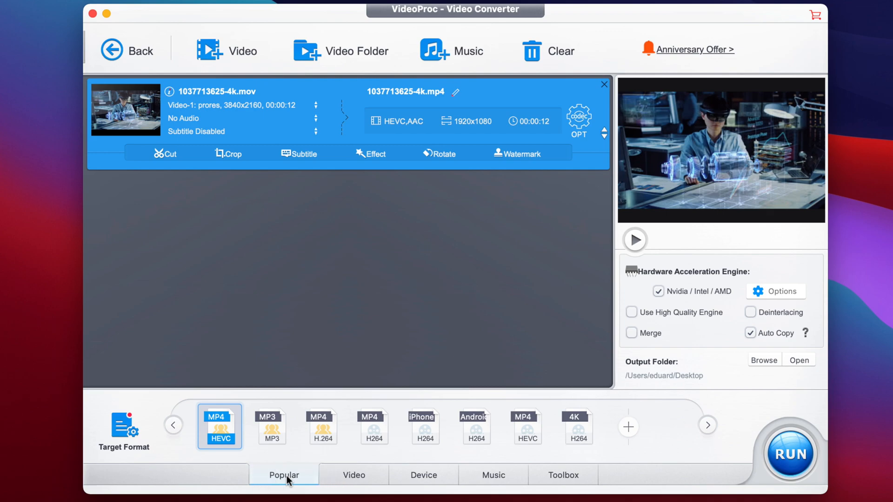
pyautogui.moveTo(270, 468)
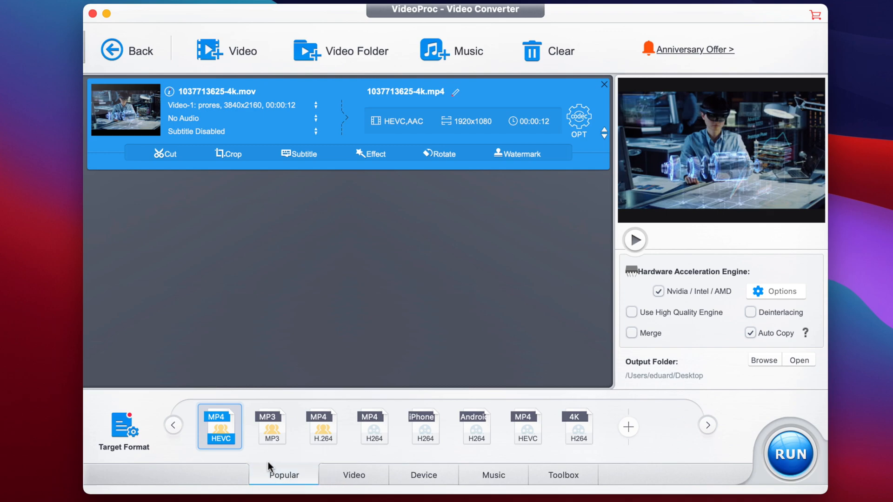
pyautogui.moveTo(219, 426)
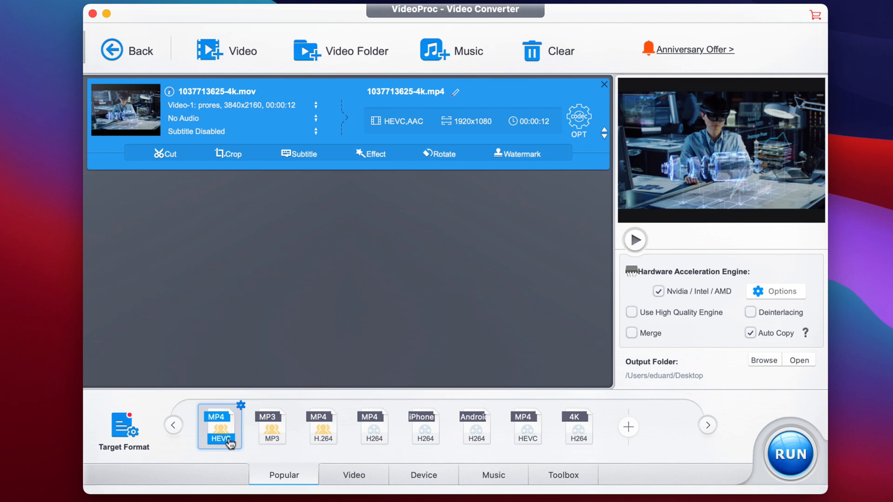
pyautogui.moveTo(221, 425)
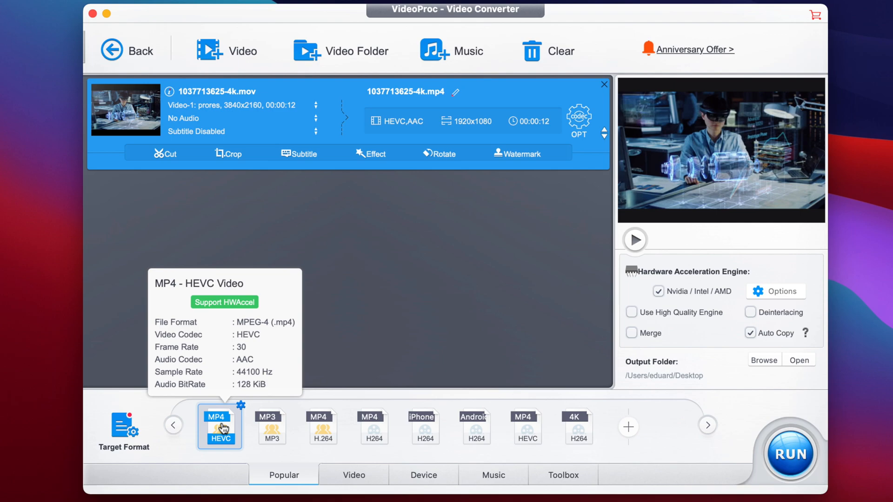
pyautogui.moveTo(237, 410)
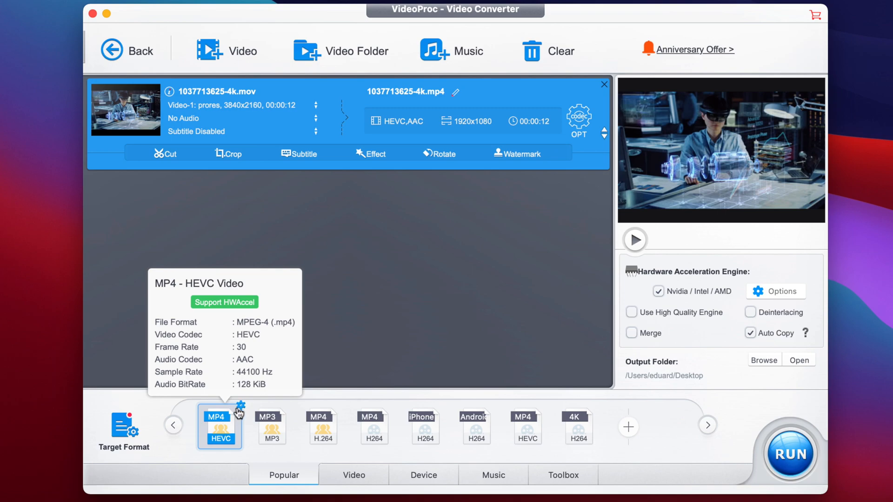
pyautogui.moveTo(240, 410)
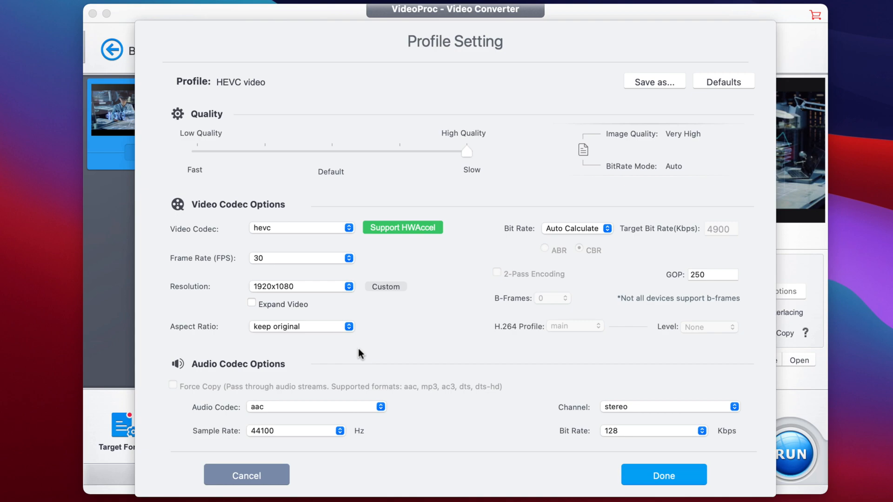
pyautogui.moveTo(436, 216)
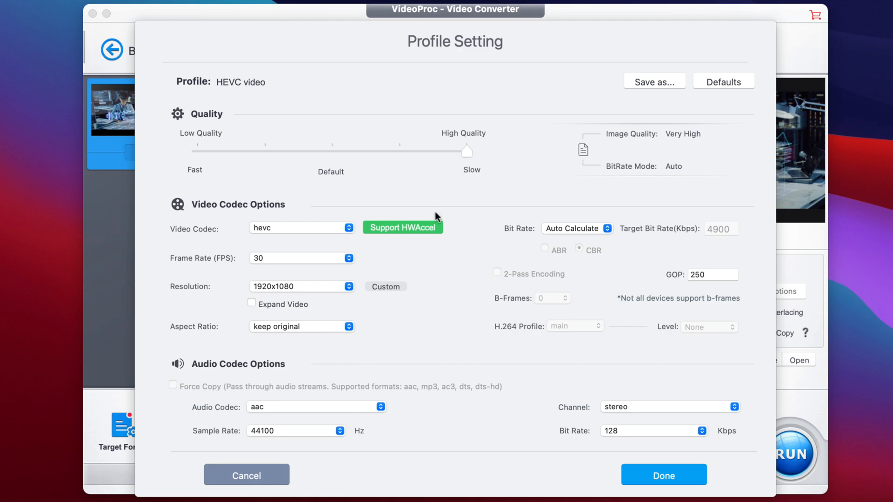
pyautogui.moveTo(431, 160)
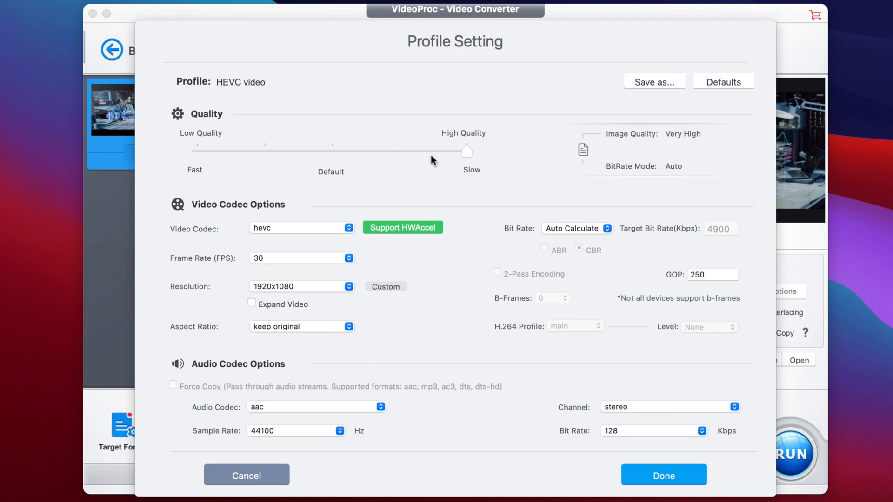
# Try the lower quality levels on the slider, then leave encoding quality at the highest level
pyautogui.moveTo(466, 151); pyautogui.dragTo(331, 151)
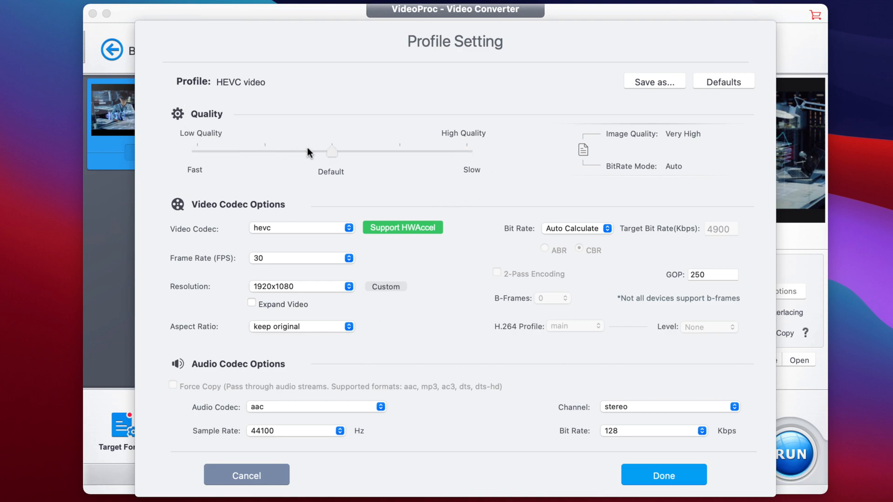
pyautogui.moveTo(348, 158)
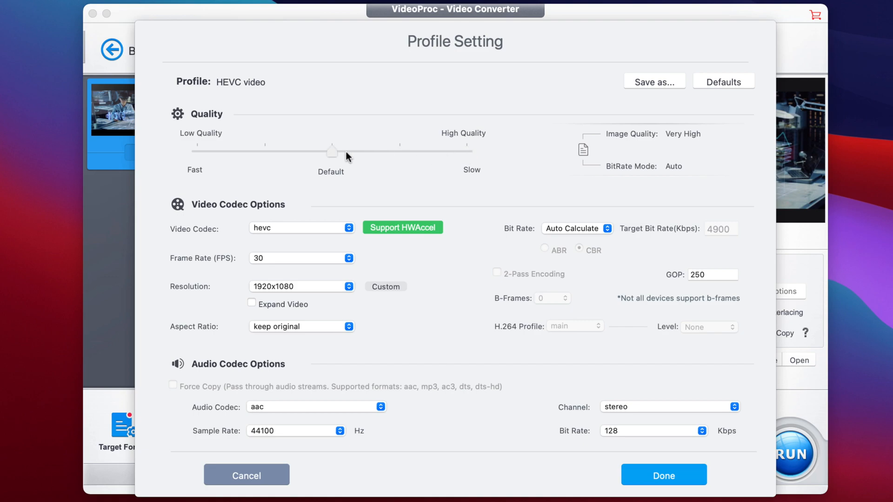
pyautogui.moveTo(332, 149); pyautogui.dragTo(467, 149)
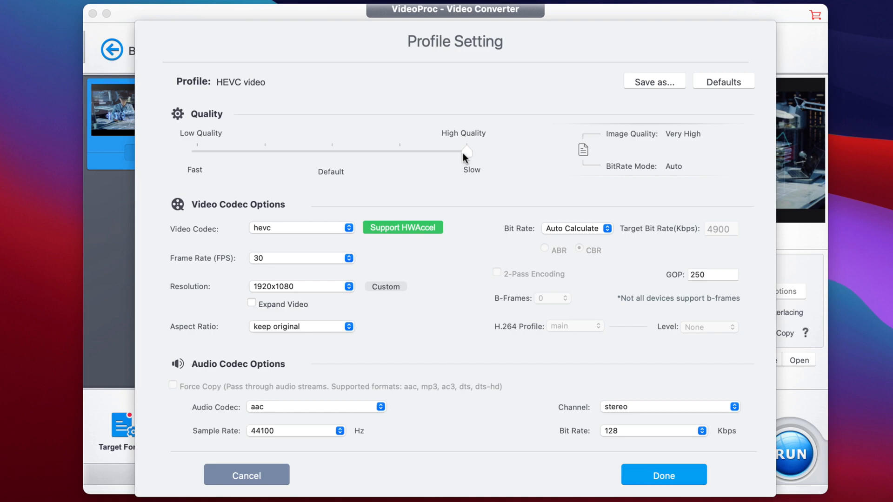
pyautogui.moveTo(466, 151); pyautogui.dragTo(197, 151)
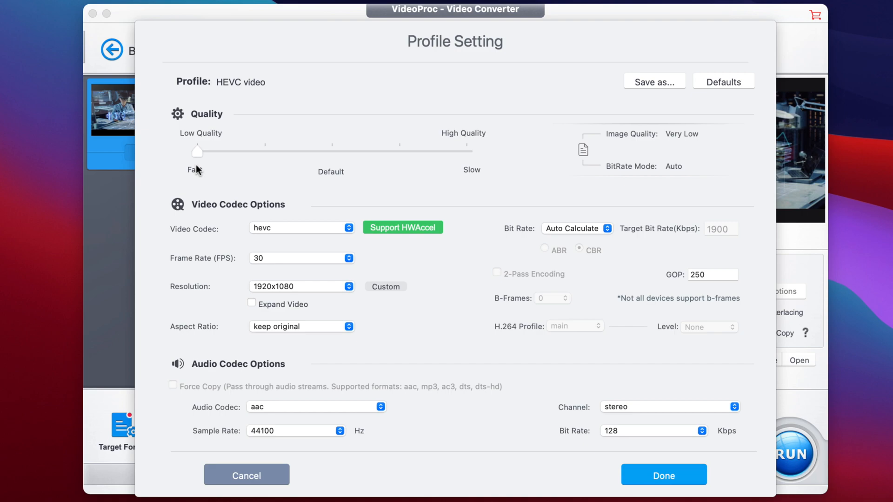
pyautogui.moveTo(204, 175)
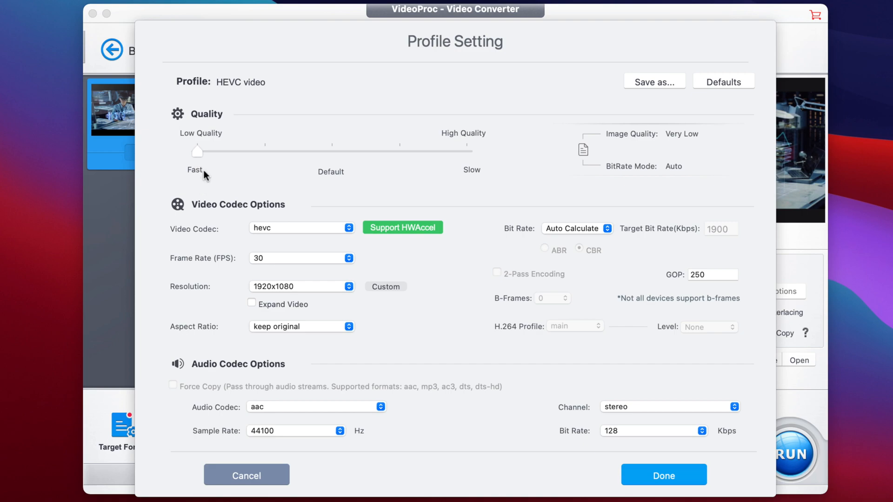
pyautogui.moveTo(197, 151); pyautogui.dragTo(465, 150)
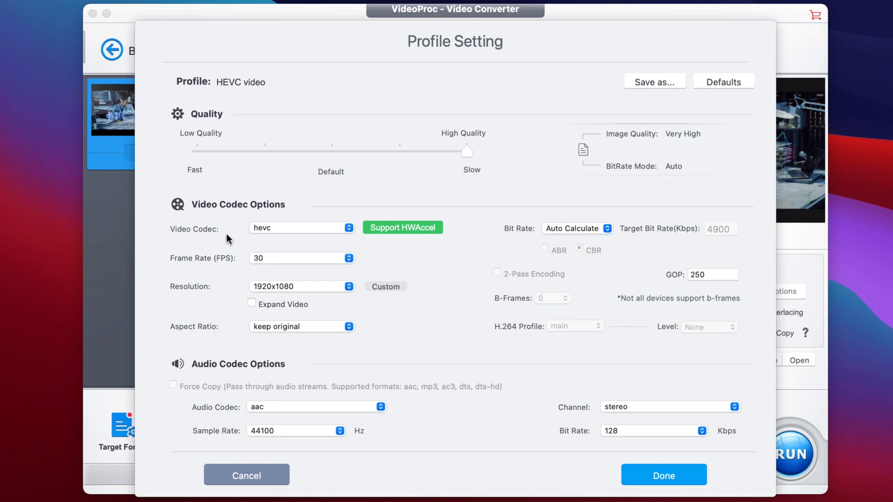
pyautogui.moveTo(185, 247)
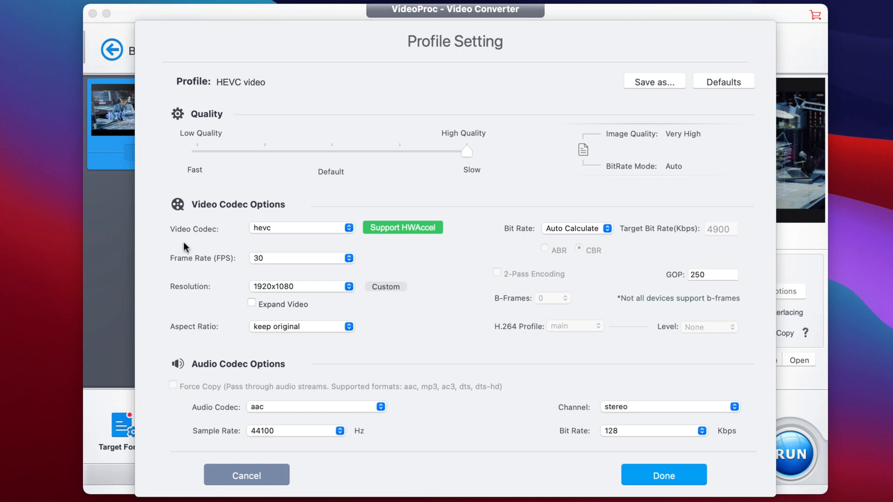
# Review frame rate, try 3840x2160, then keep 1920x1080 resolution with original aspect ratio
pyautogui.click(299, 228)
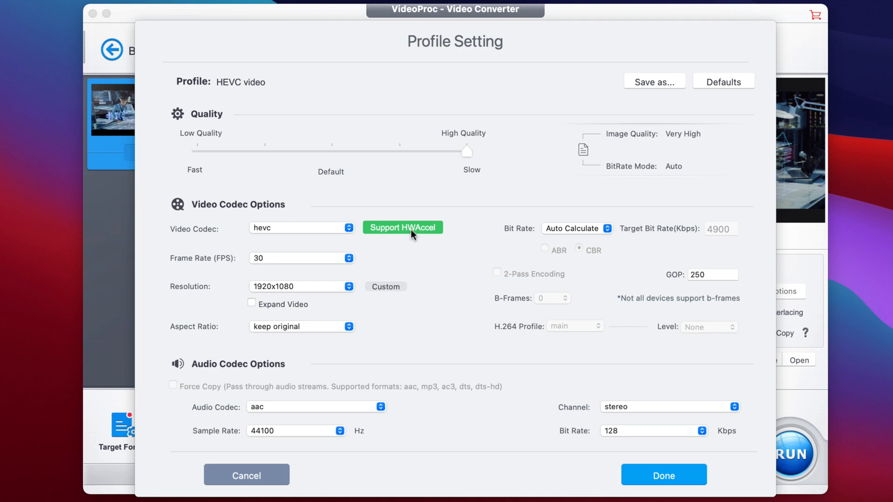
pyautogui.moveTo(397, 227)
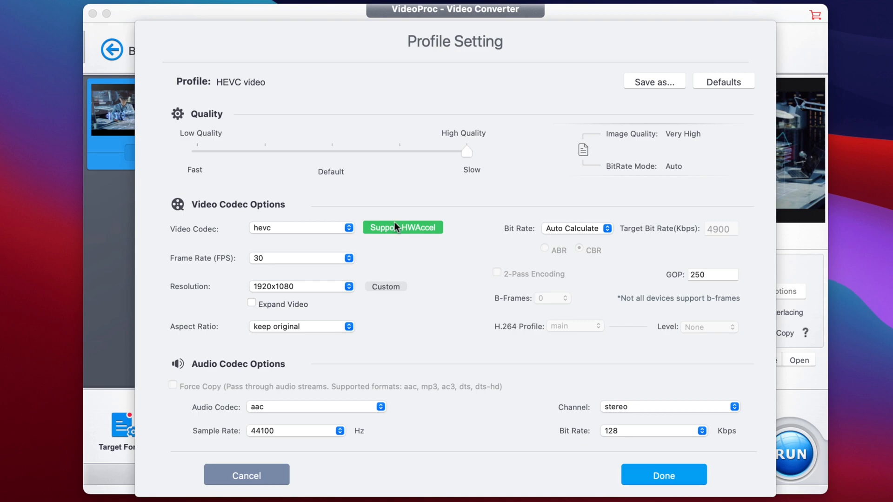
pyautogui.moveTo(230, 272)
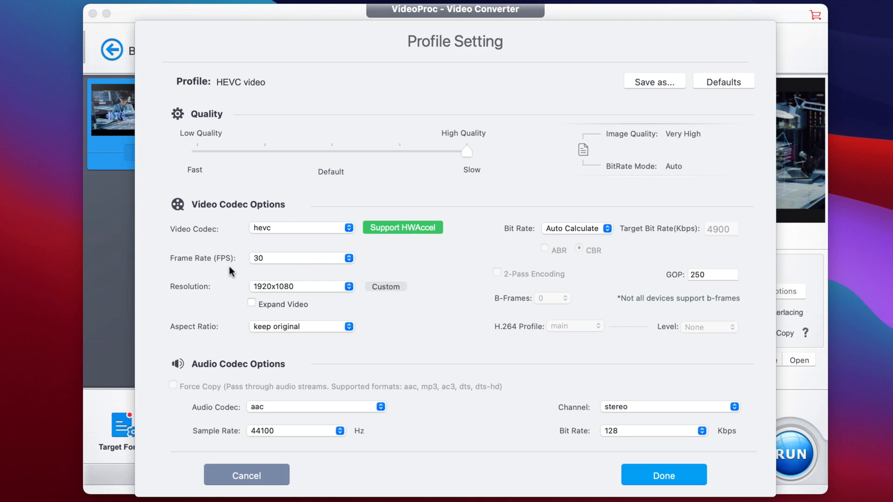
pyautogui.click(302, 257)
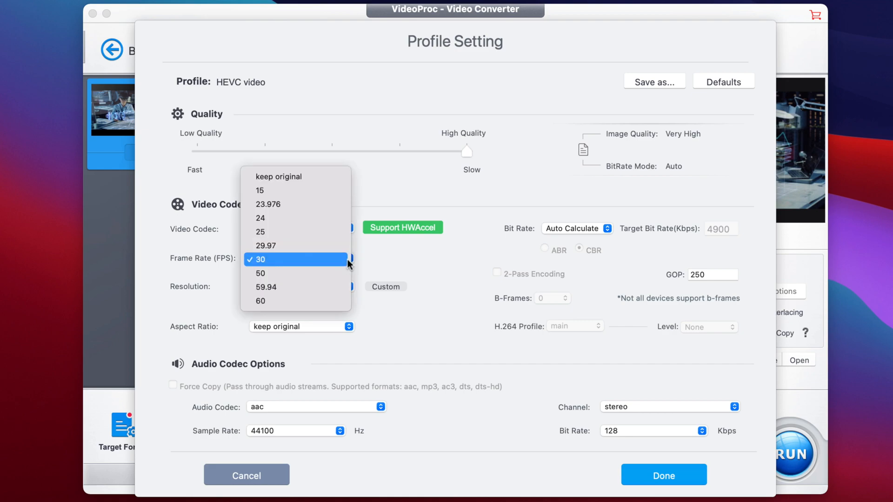
pyautogui.moveTo(303, 168)
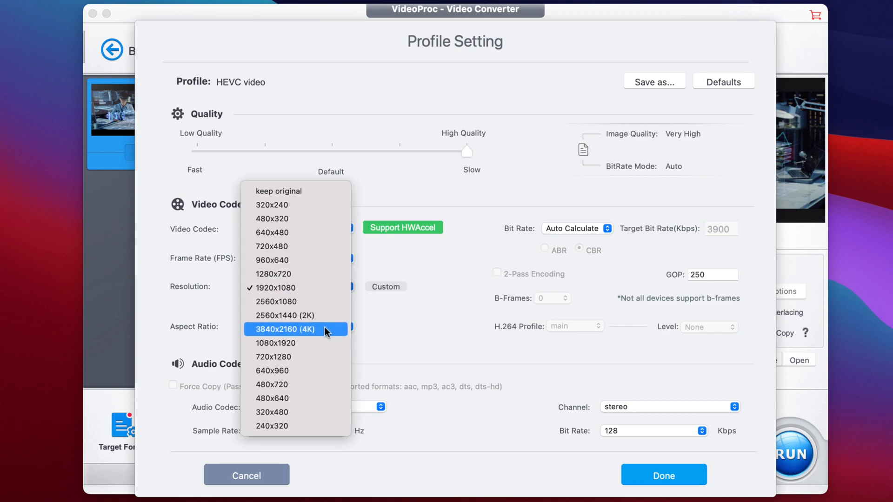
pyautogui.click(295, 329)
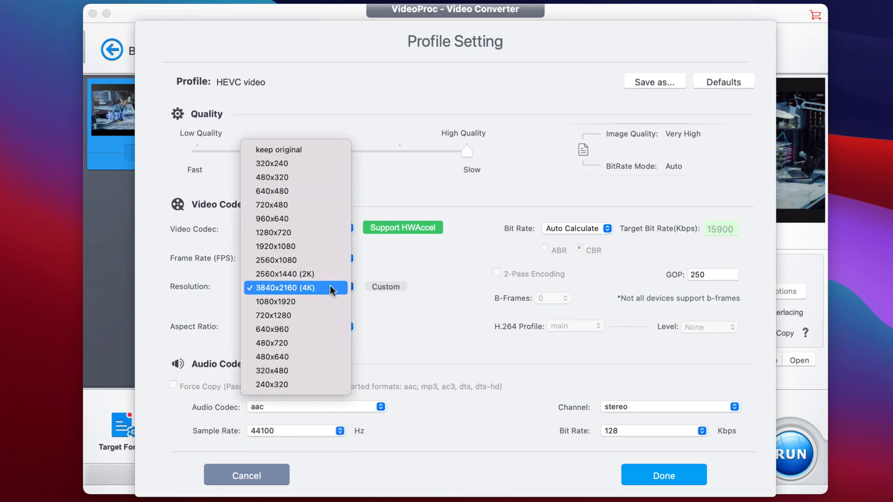
pyautogui.moveTo(296, 245)
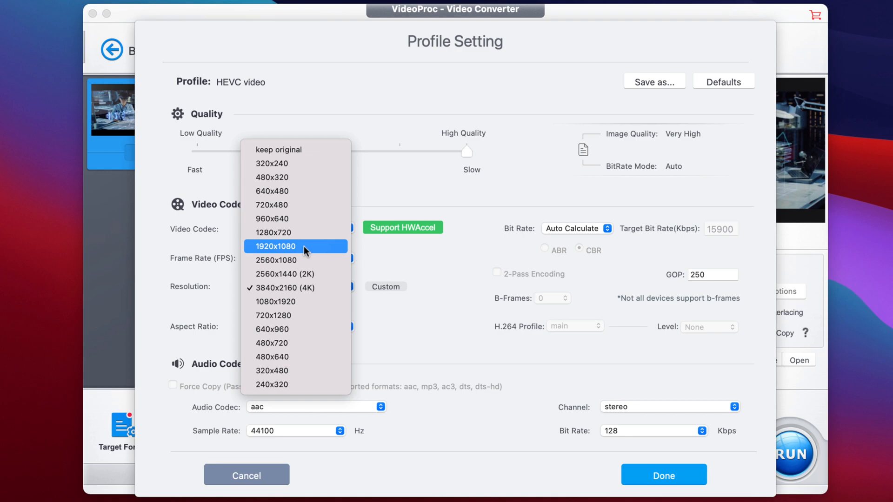
pyautogui.click(275, 246)
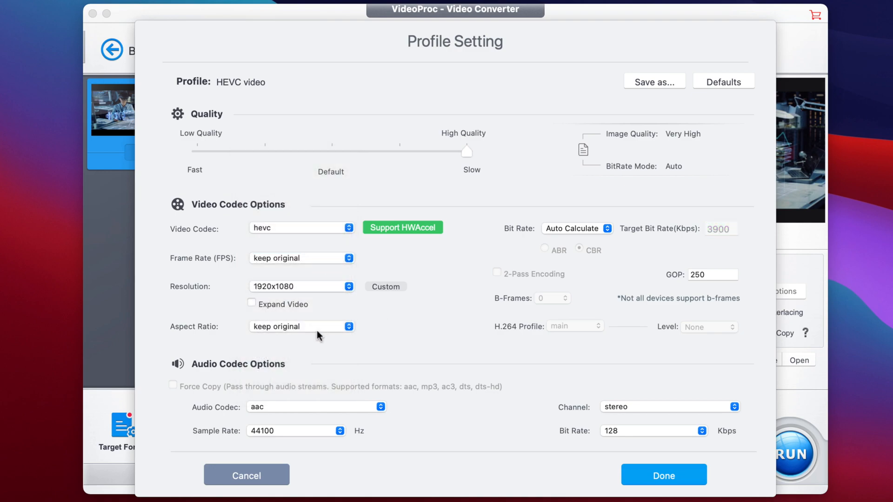
pyautogui.click(300, 326)
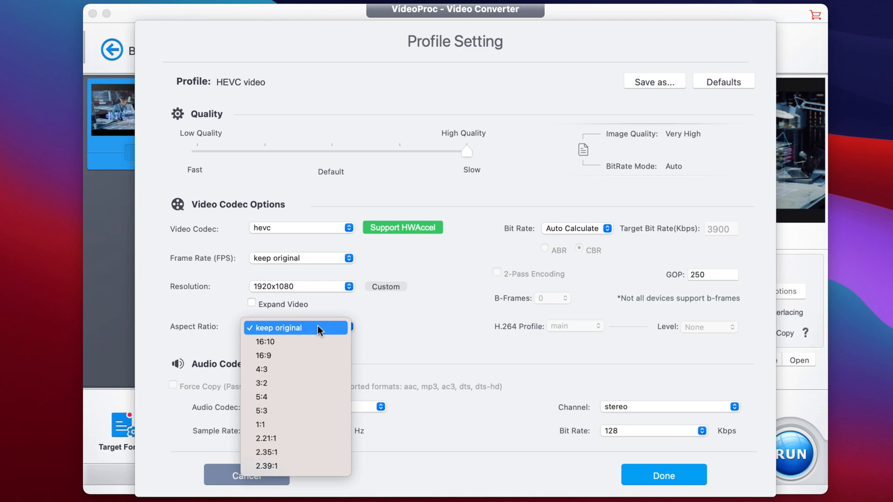
pyautogui.click(278, 327)
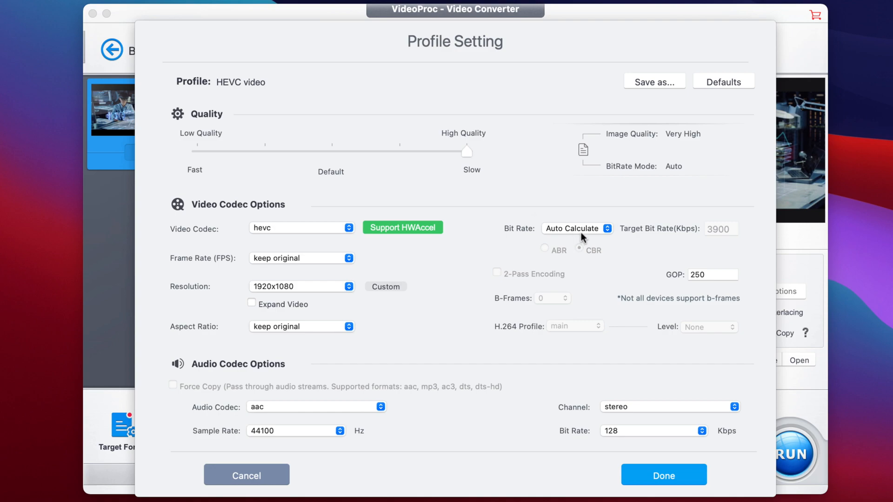
pyautogui.moveTo(584, 237)
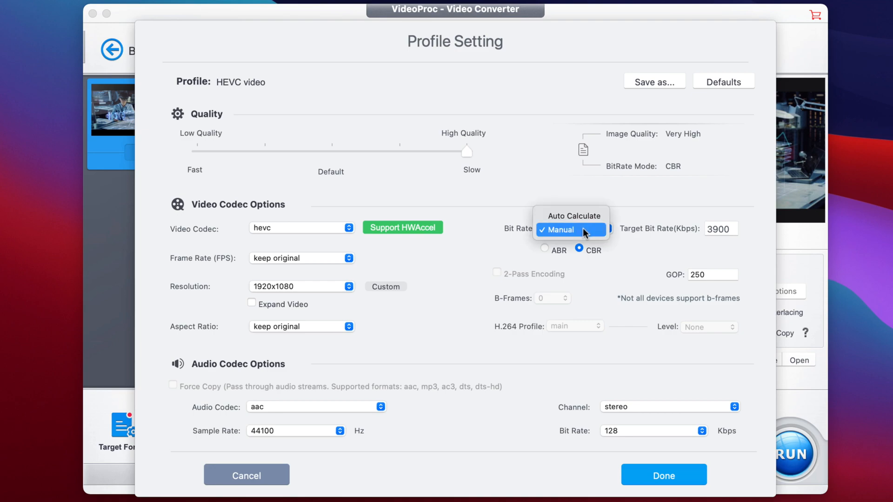
# Keep the video bit rate auto-calculated and set AAC audio to 44100 Hz sample rate
pyautogui.click(571, 215)
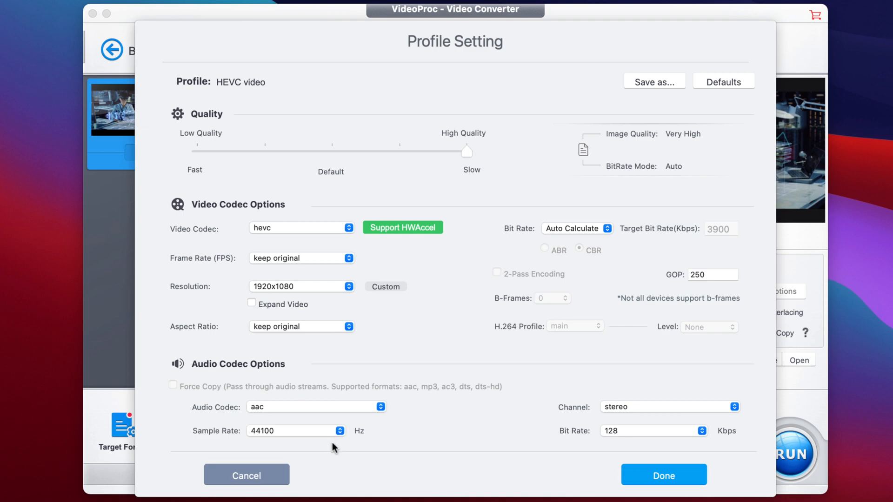
pyautogui.click(295, 430)
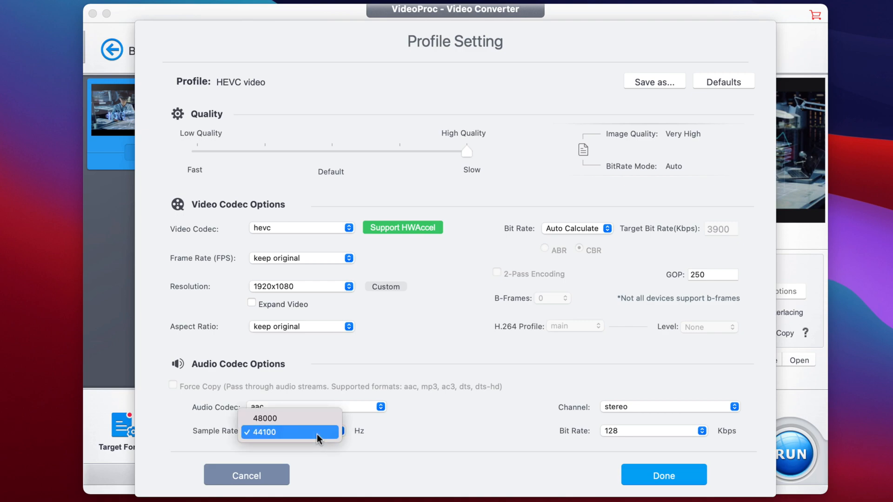
pyautogui.moveTo(289, 417)
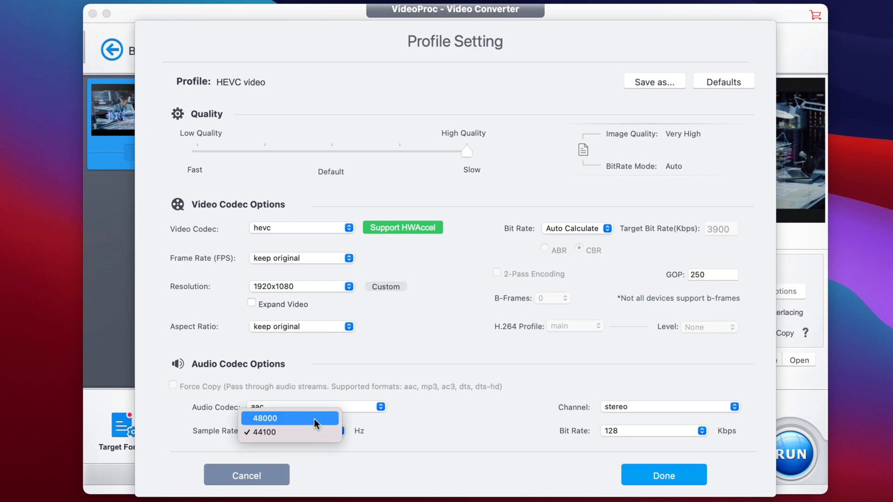
pyautogui.moveTo(318, 432)
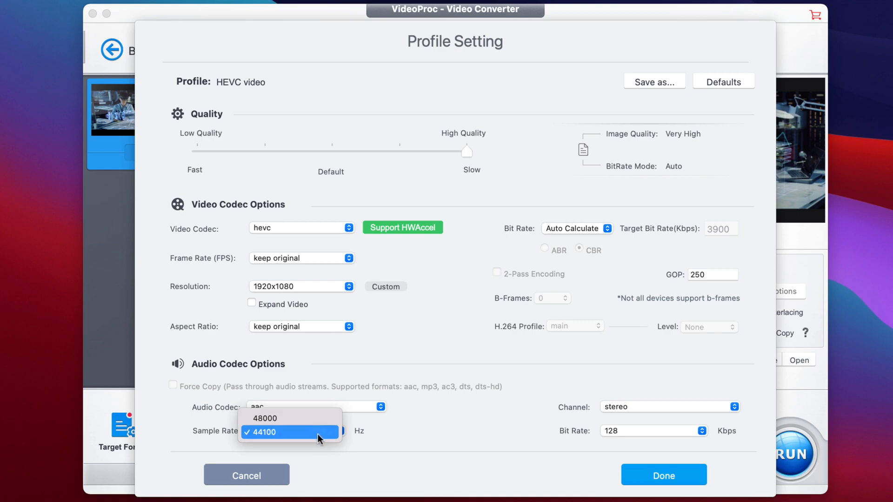
pyautogui.click(263, 432)
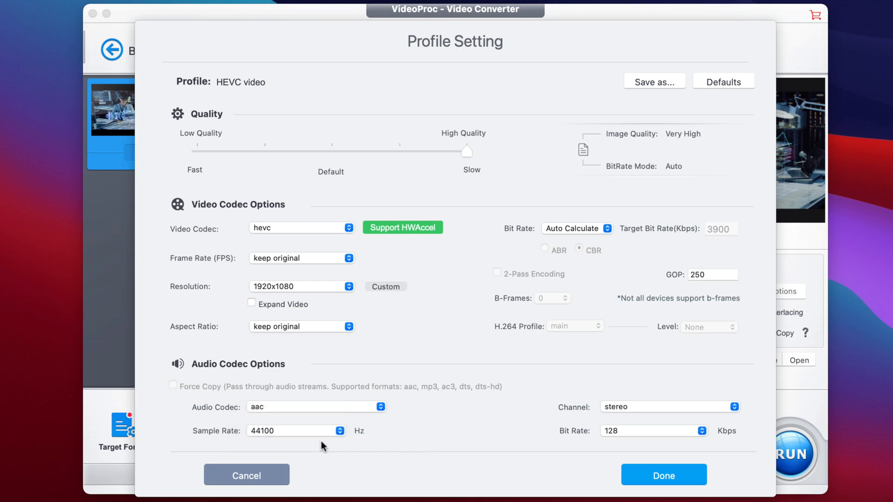
pyautogui.moveTo(592, 448)
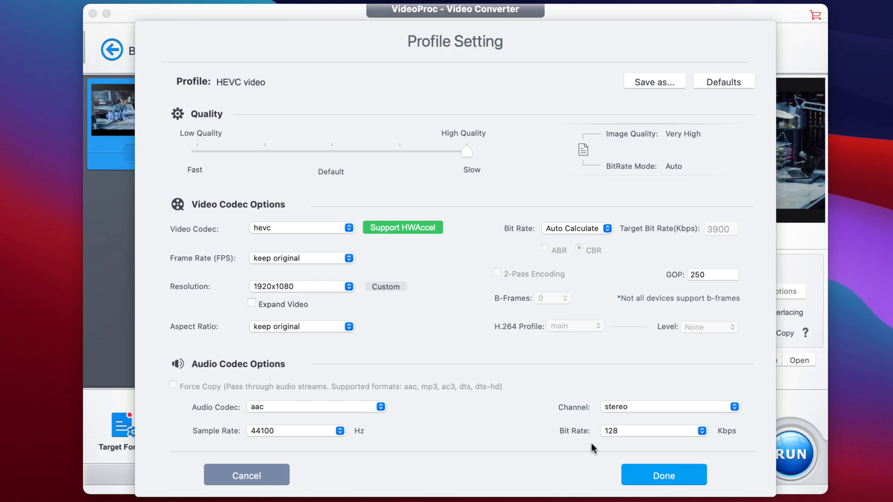
pyautogui.click(654, 430)
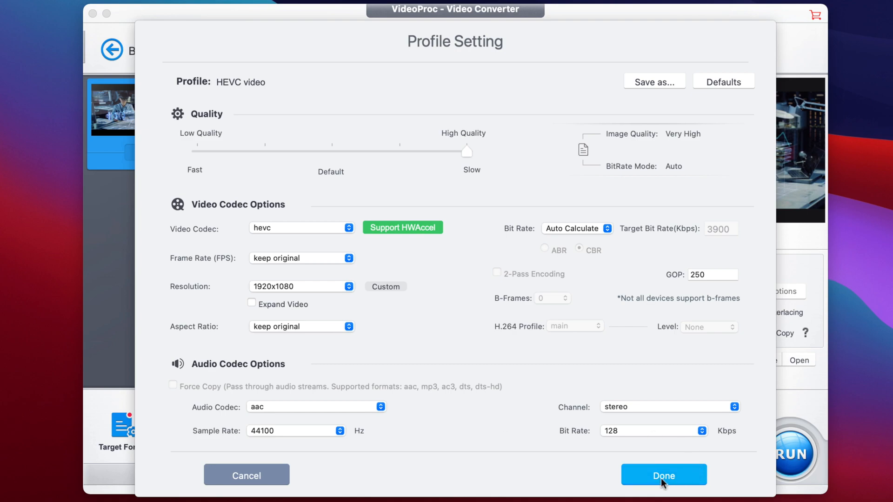
# Confirm the profile settings and keep /Users/eduard/Desktop as the output folder
pyautogui.click(663, 475)
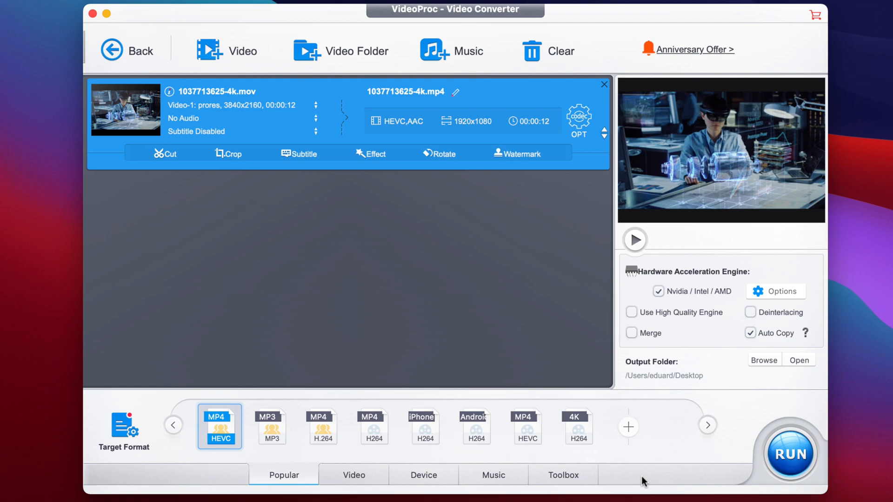
pyautogui.moveTo(694, 381)
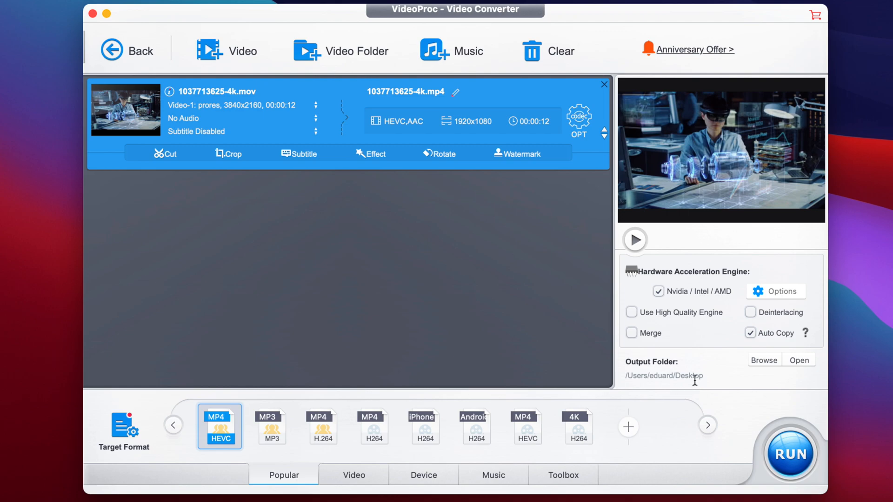
pyautogui.moveTo(764, 360)
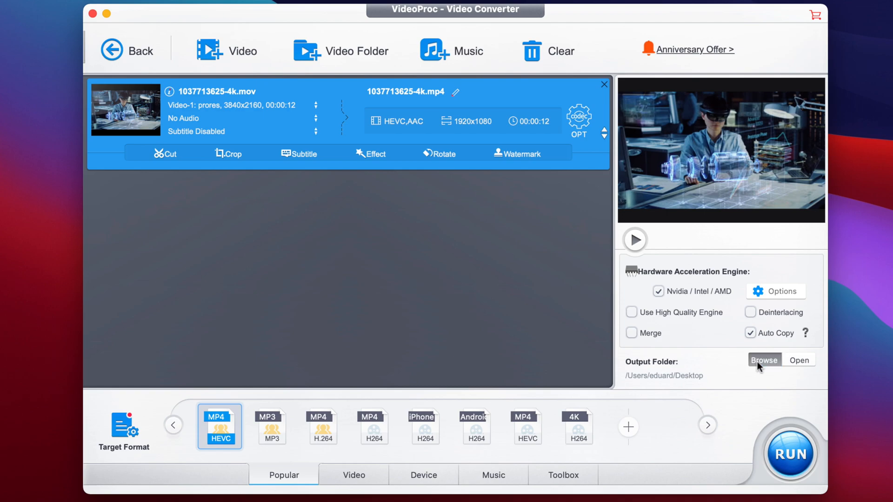
pyautogui.click(763, 360)
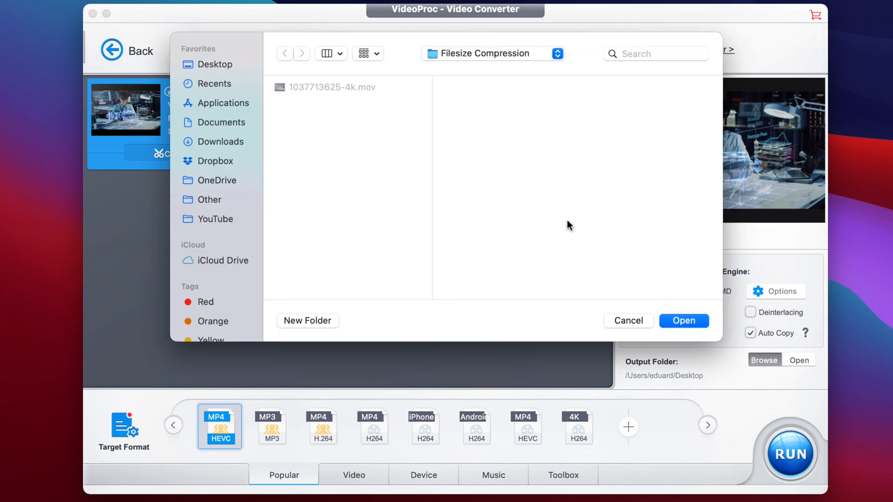
pyautogui.click(683, 320)
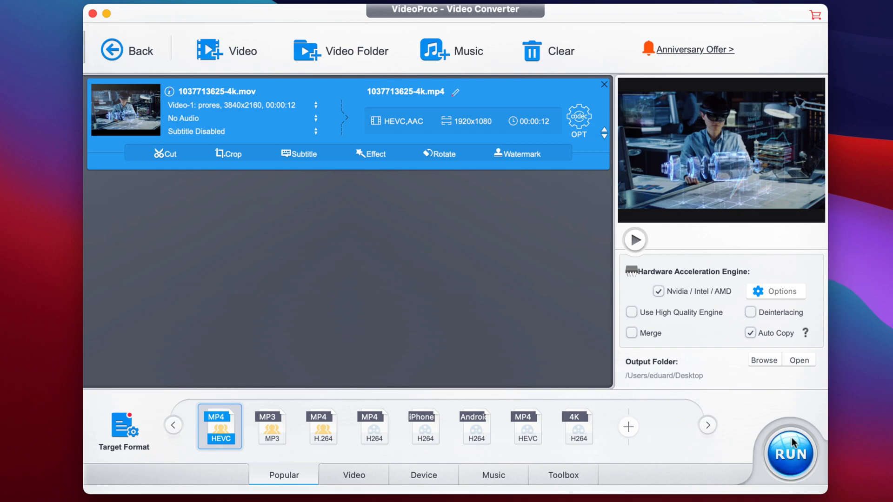
# Run the conversion and continue past the trial-version limit notice
pyautogui.click(790, 454)
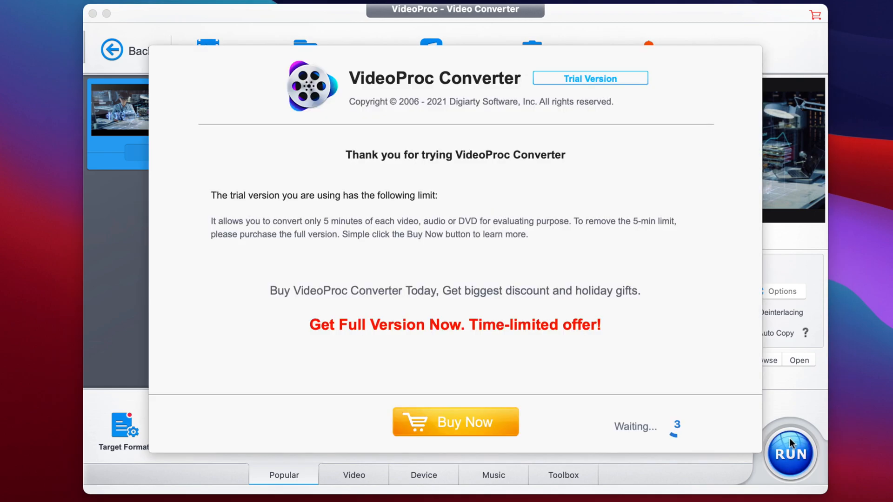
pyautogui.moveTo(706, 402)
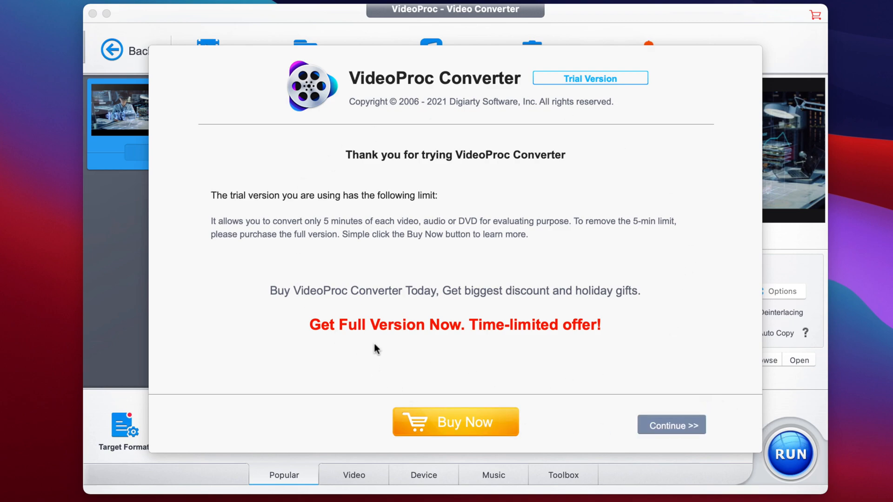
pyautogui.moveTo(372, 348)
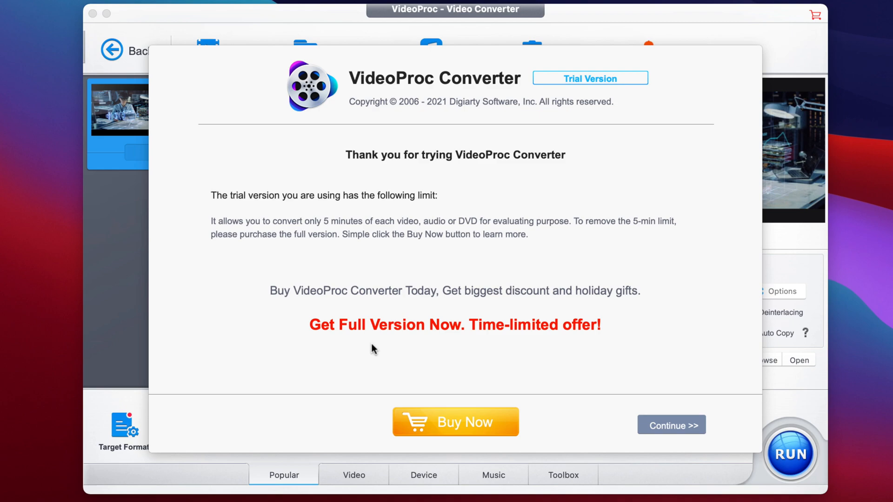
pyautogui.moveTo(626, 225)
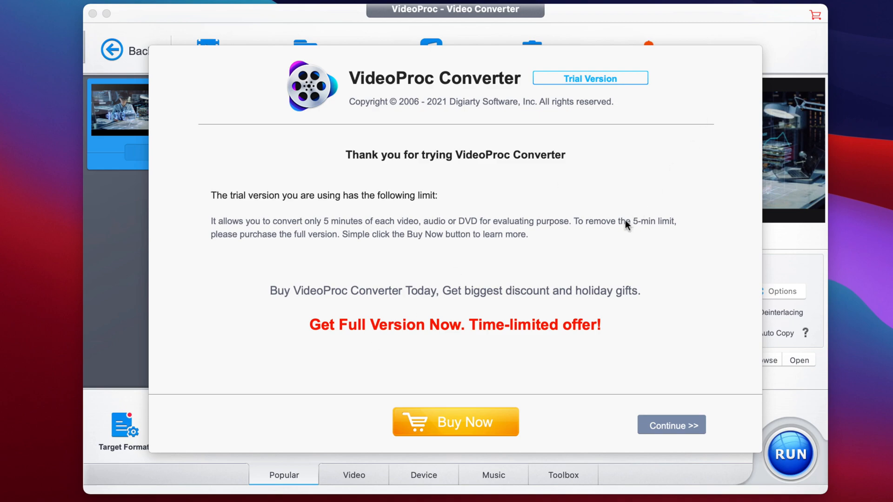
pyautogui.moveTo(627, 296)
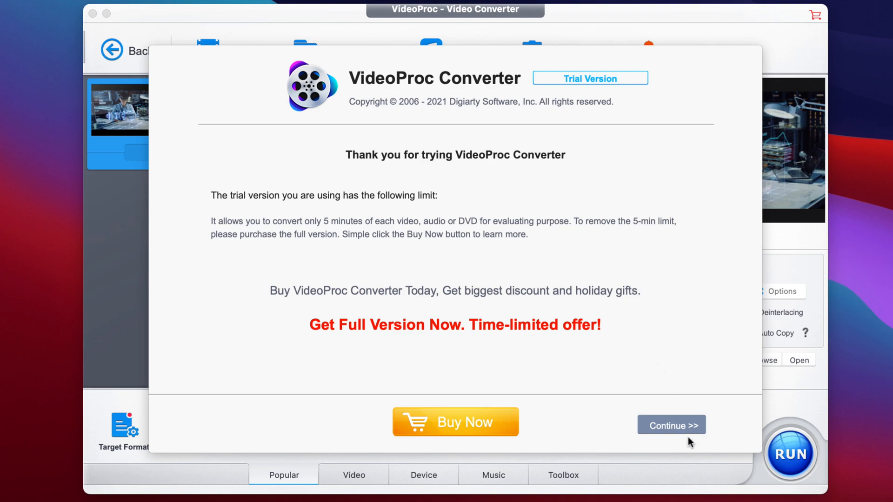
pyautogui.click(671, 425)
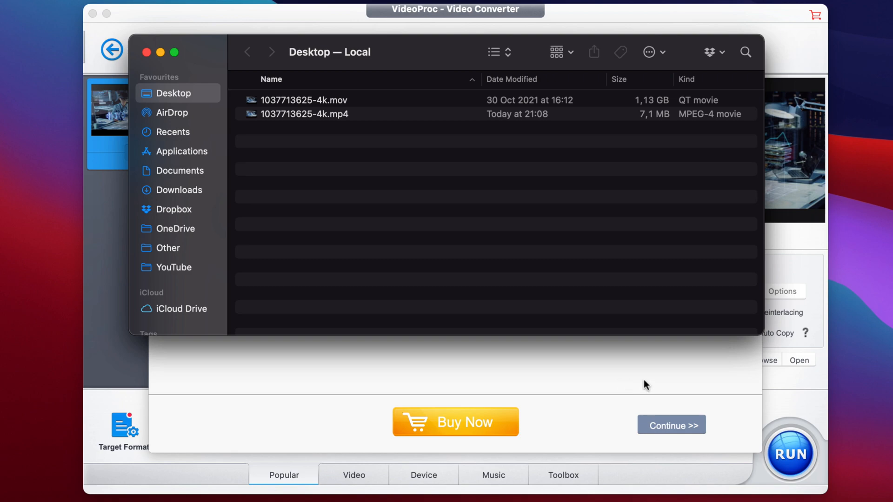
pyautogui.moveTo(562, 236)
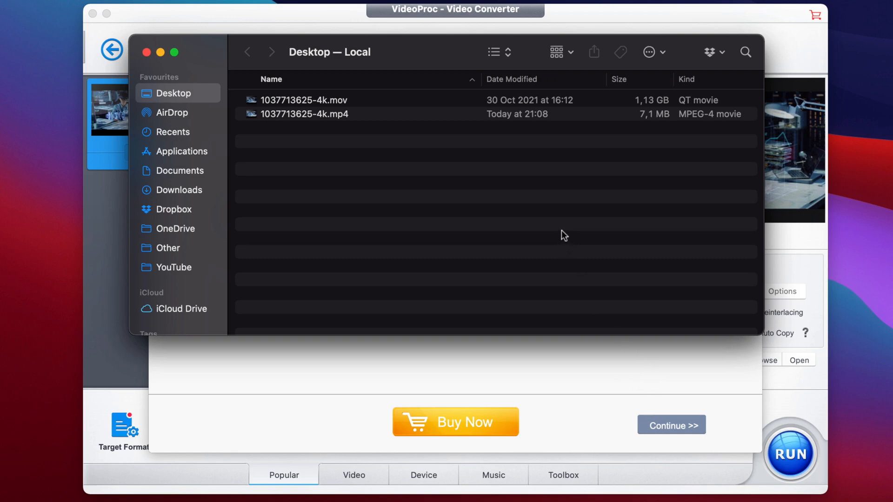
pyautogui.moveTo(381, 115)
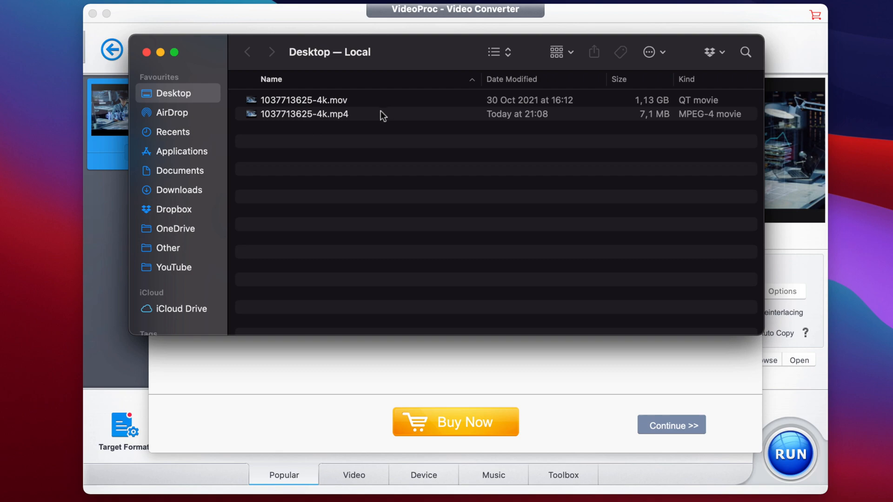
# Compare the 1.13 GB .mov with the 7.1 MB .mp4, then play the .mp4 in QuickTime Player
pyautogui.click(302, 99)
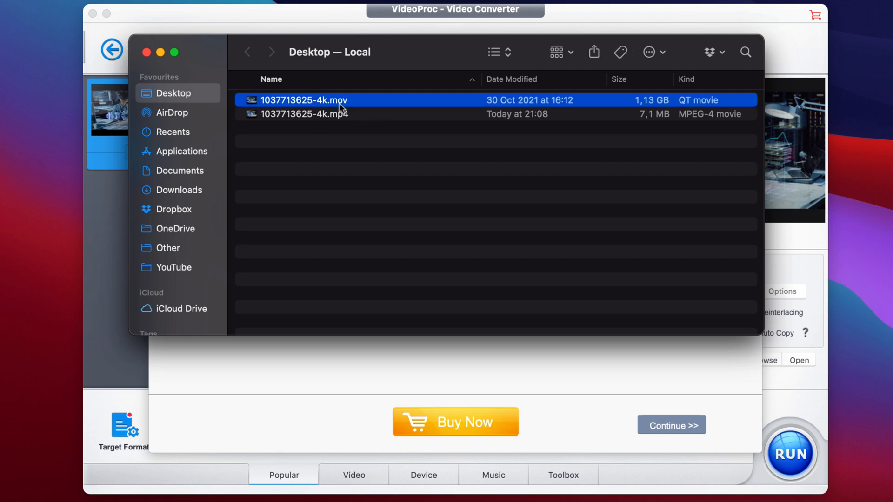
pyautogui.moveTo(409, 116)
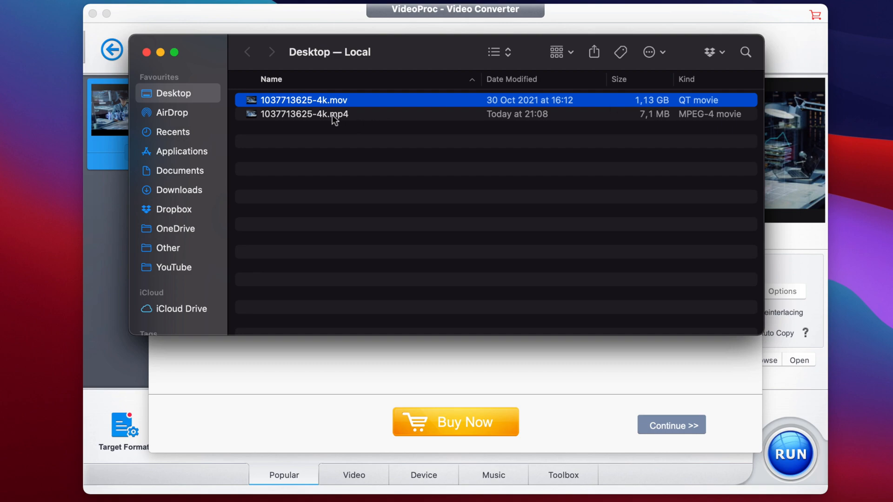
pyautogui.click(305, 114)
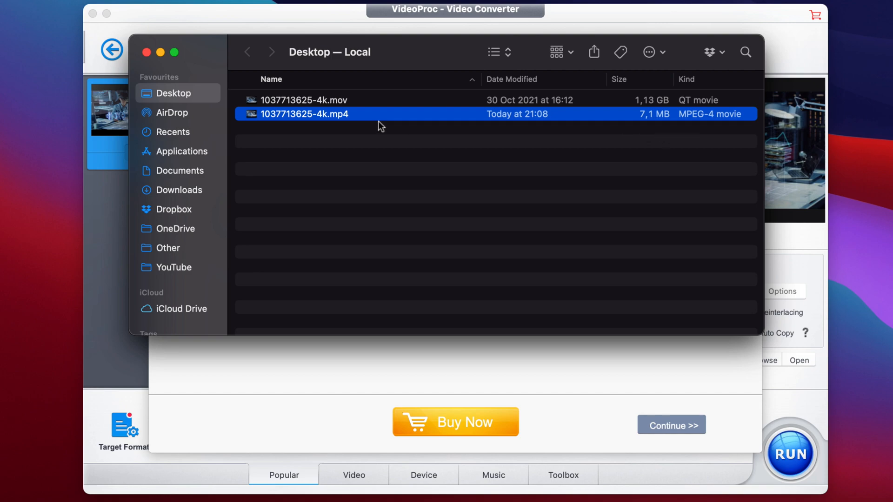
pyautogui.moveTo(656, 126)
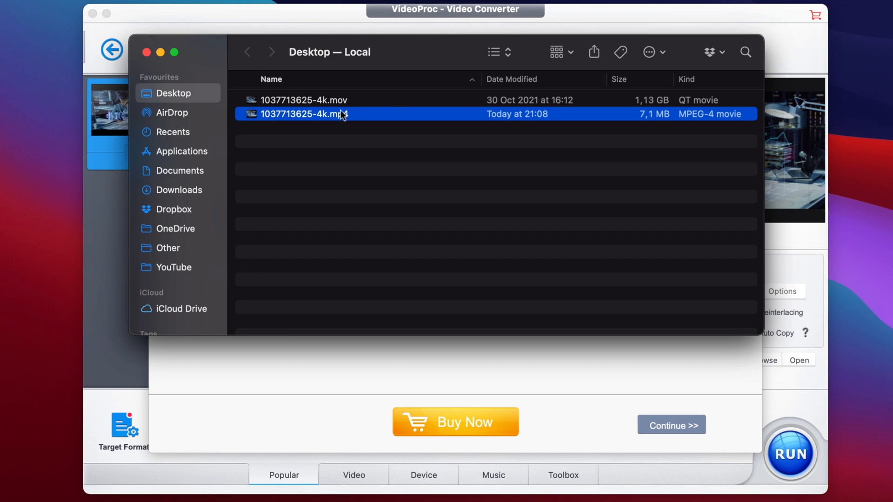
pyautogui.doubleClick(303, 114)
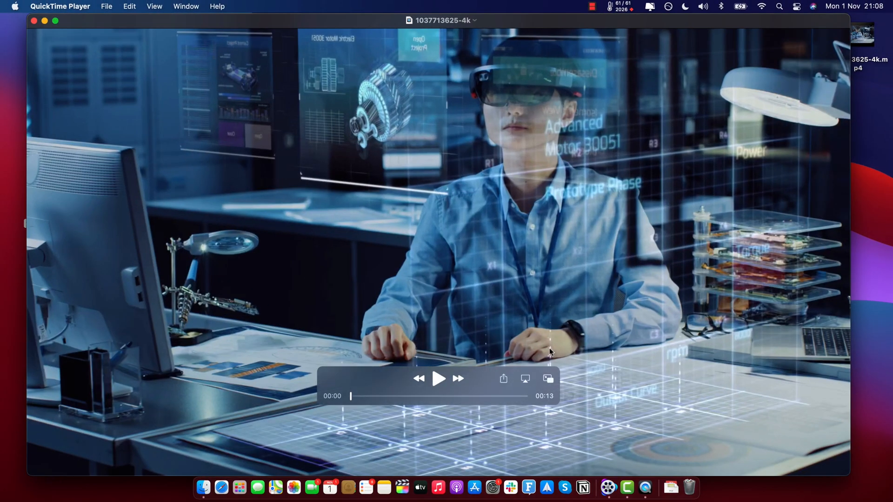
pyautogui.click(438, 378)
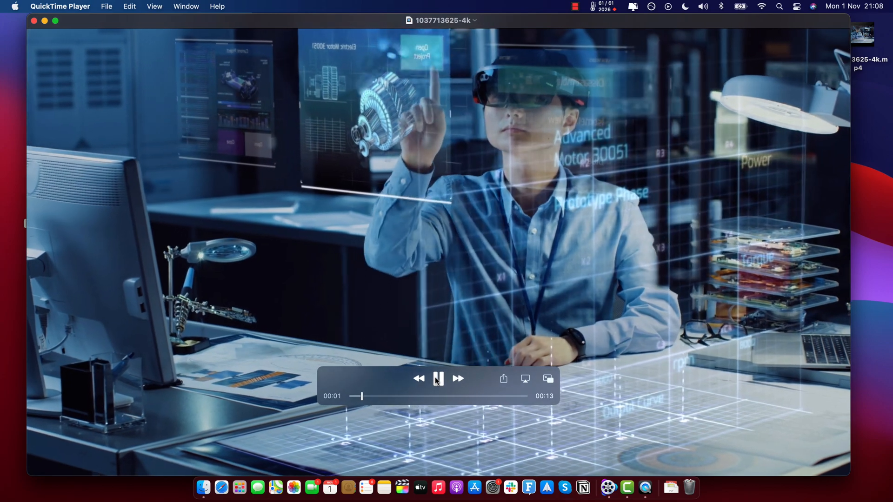